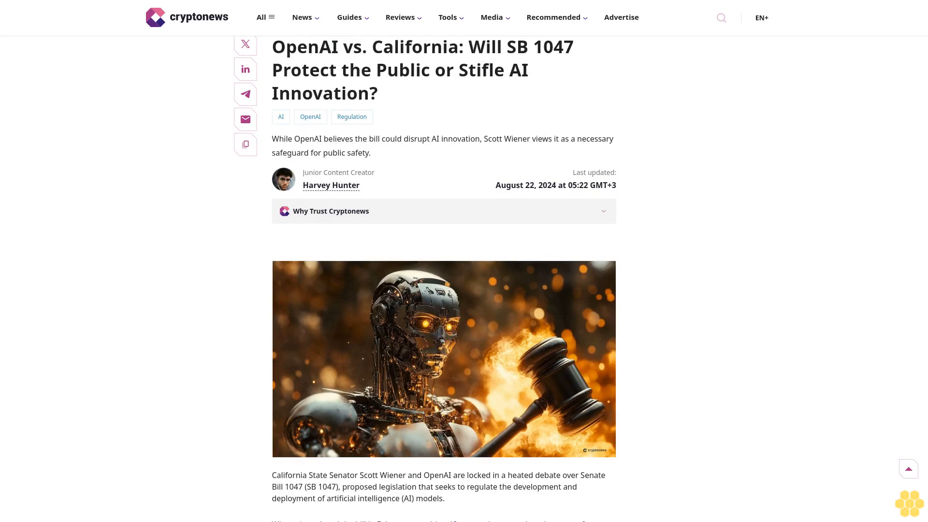
scroll(down, 3)
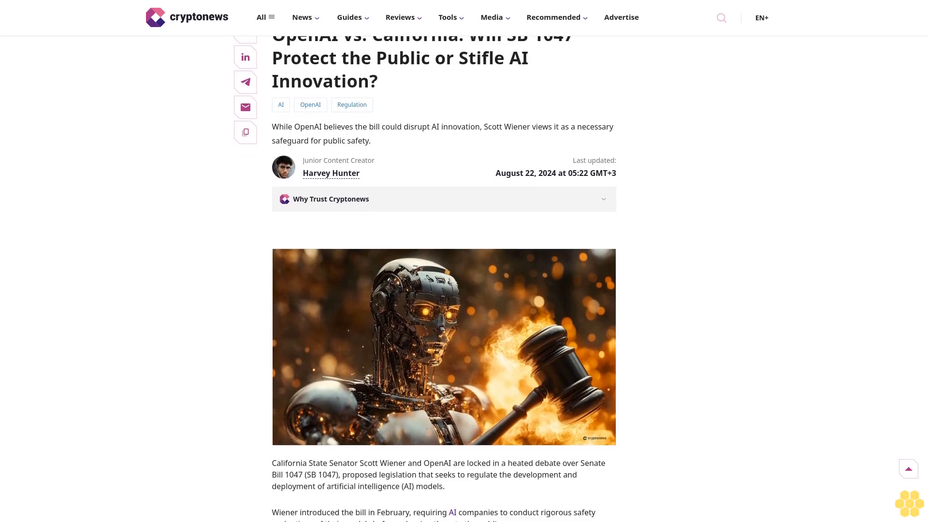
scroll(down, 3)
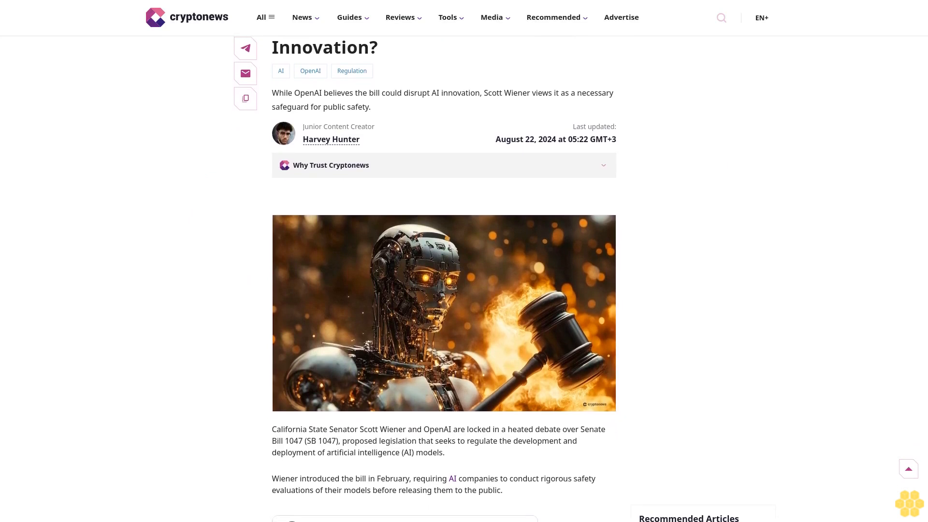
scroll(down, 3)
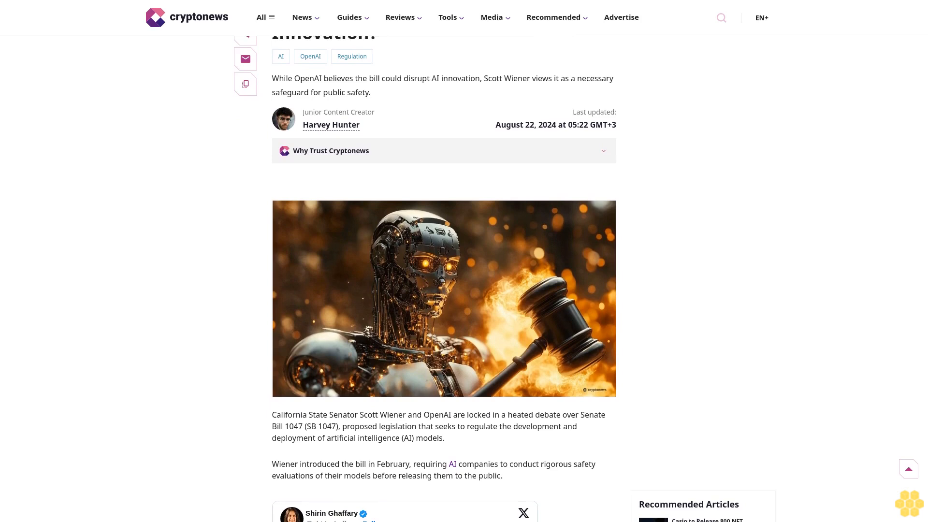
scroll(down, 3)
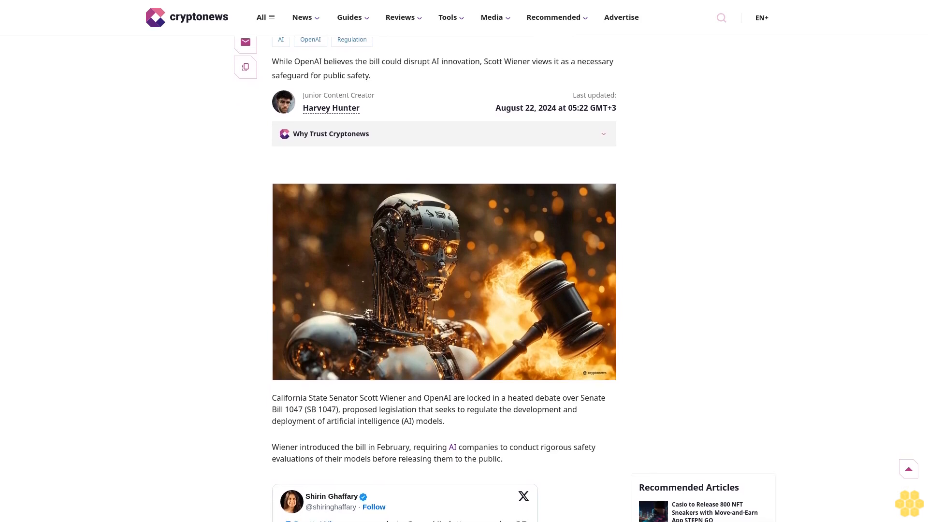
scroll(down, 3)
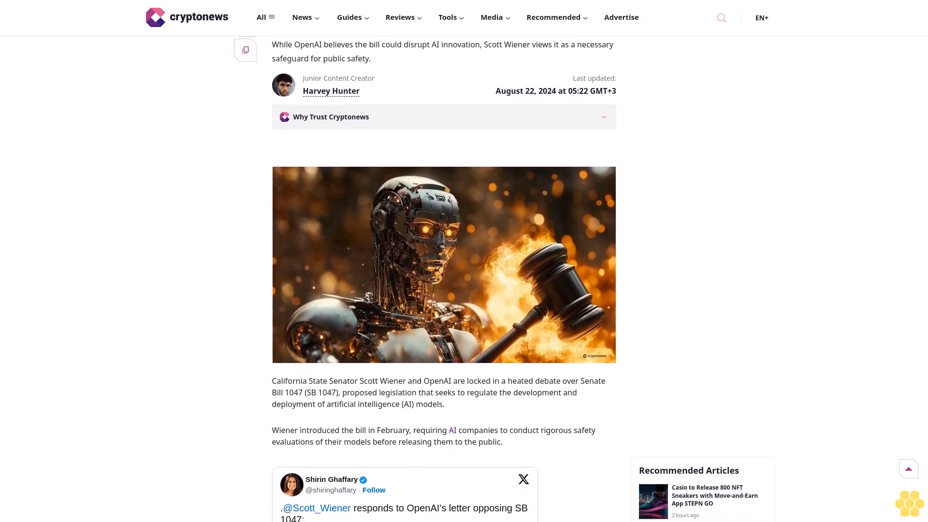
scroll(down, 3)
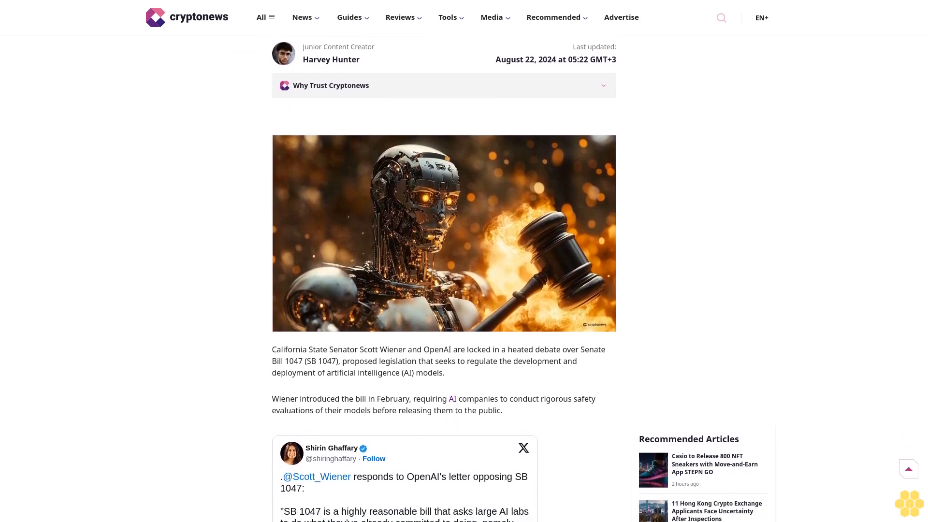
scroll(down, 3)
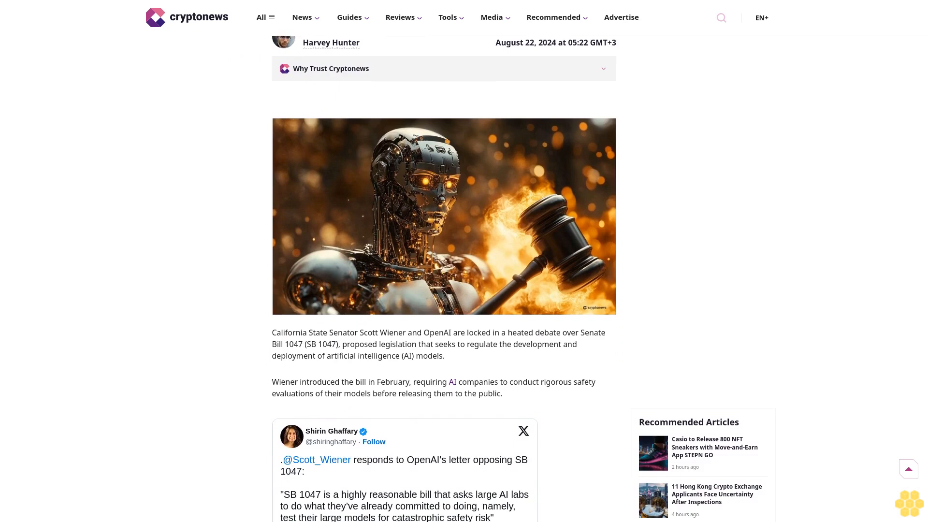
scroll(down, 3)
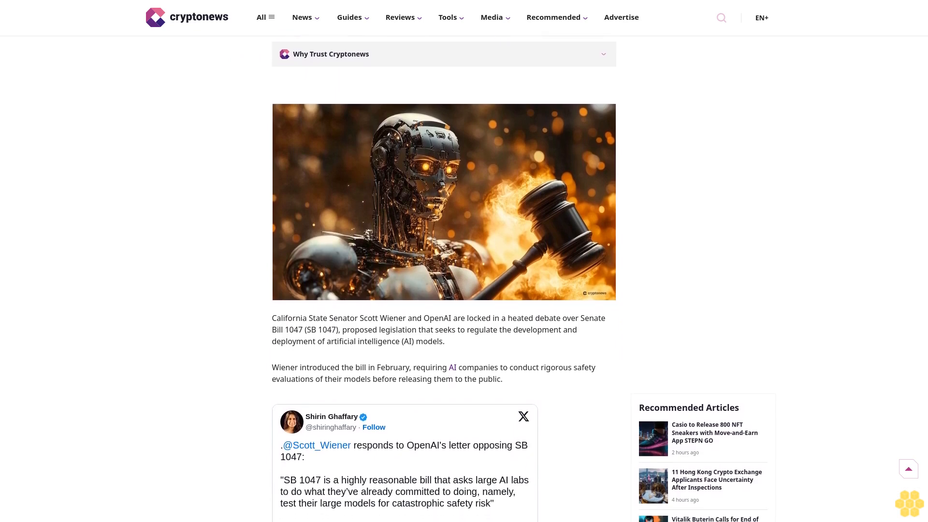
scroll(down, 3)
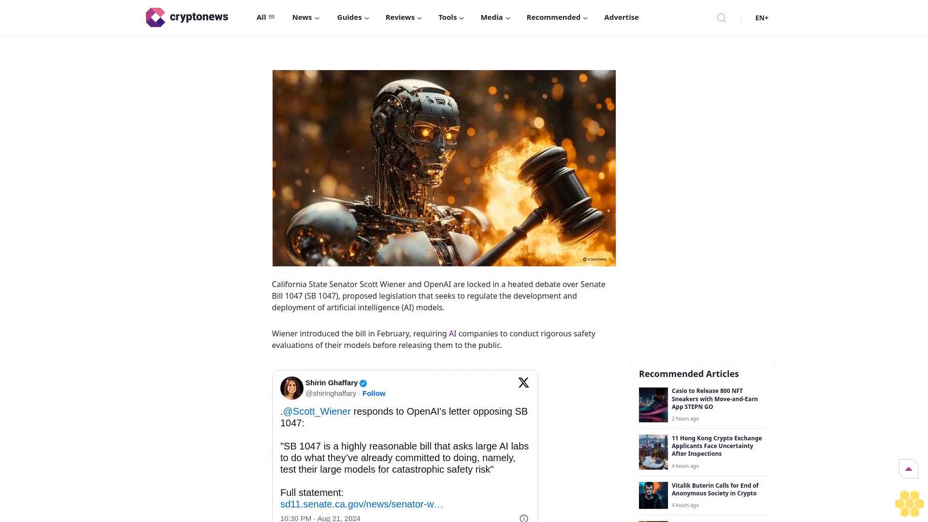
scroll(down, 3)
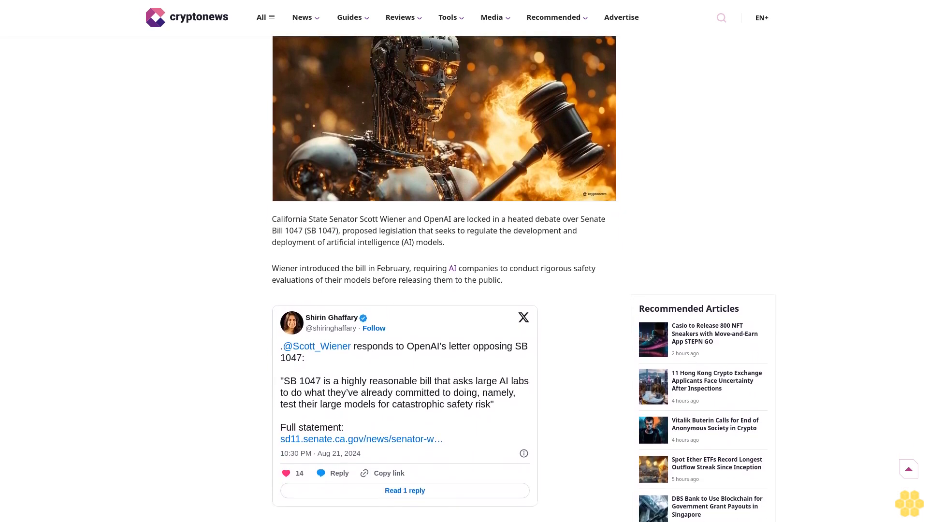
scroll(down, 3)
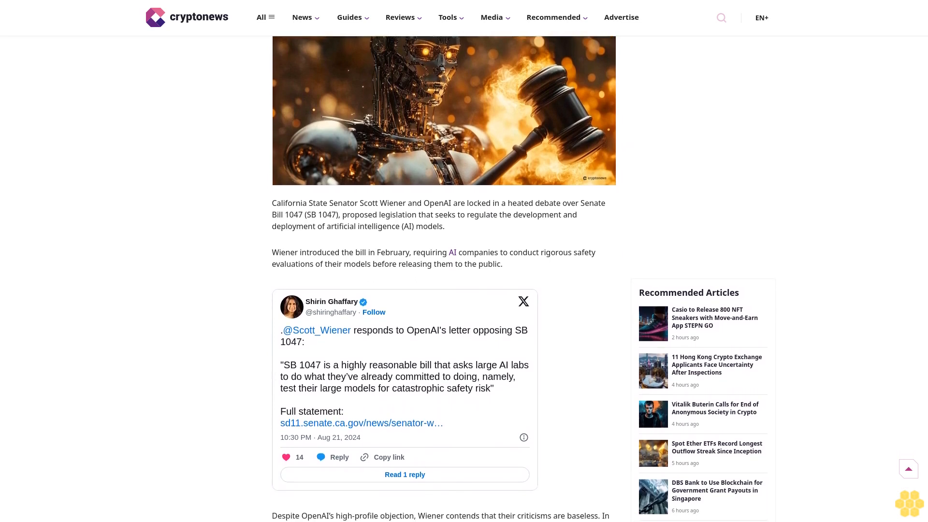
scroll(down, 3)
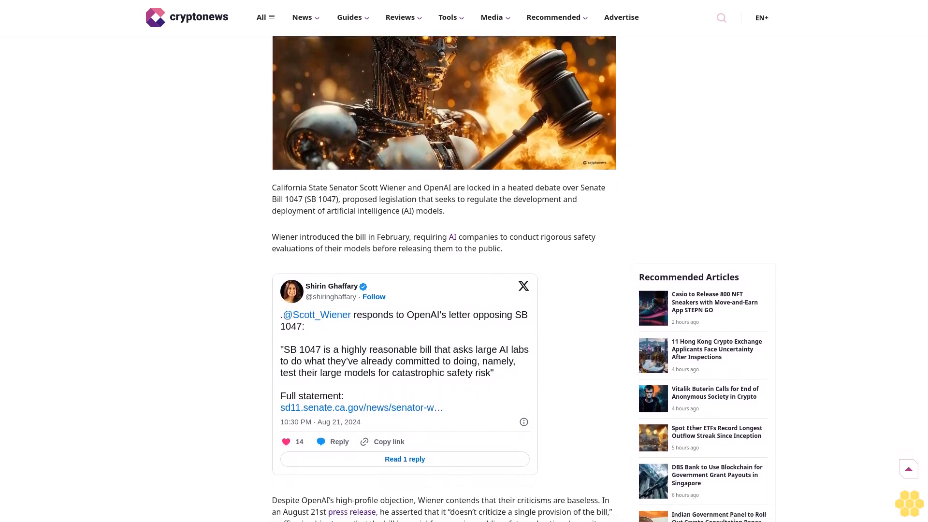
scroll(down, 3)
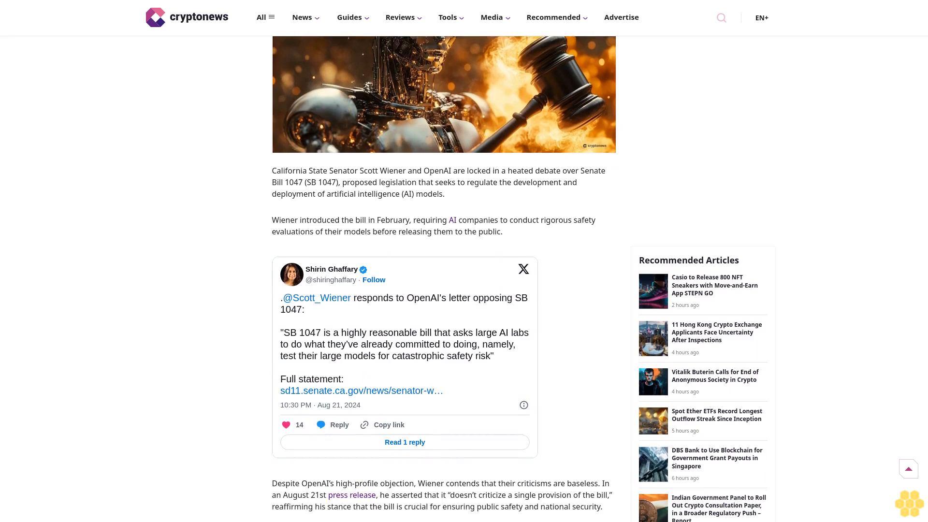
scroll(down, 3)
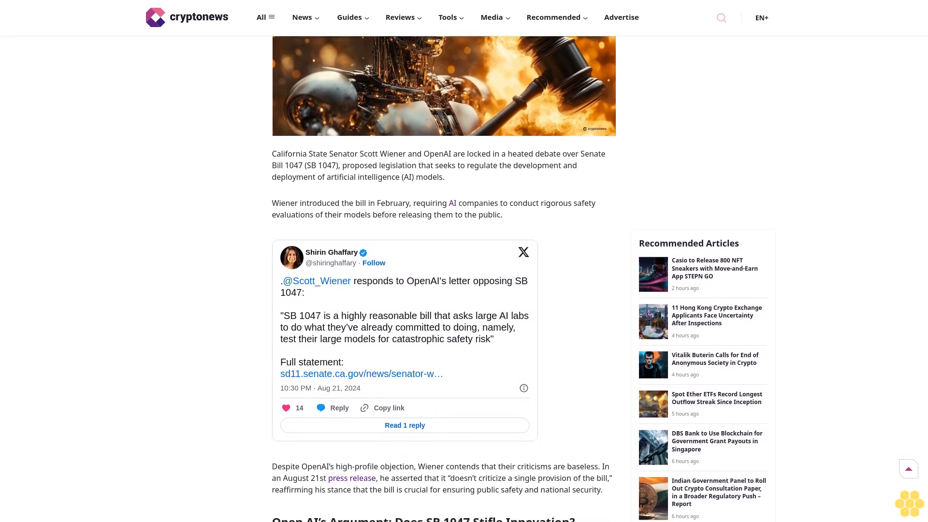
scroll(down, 3)
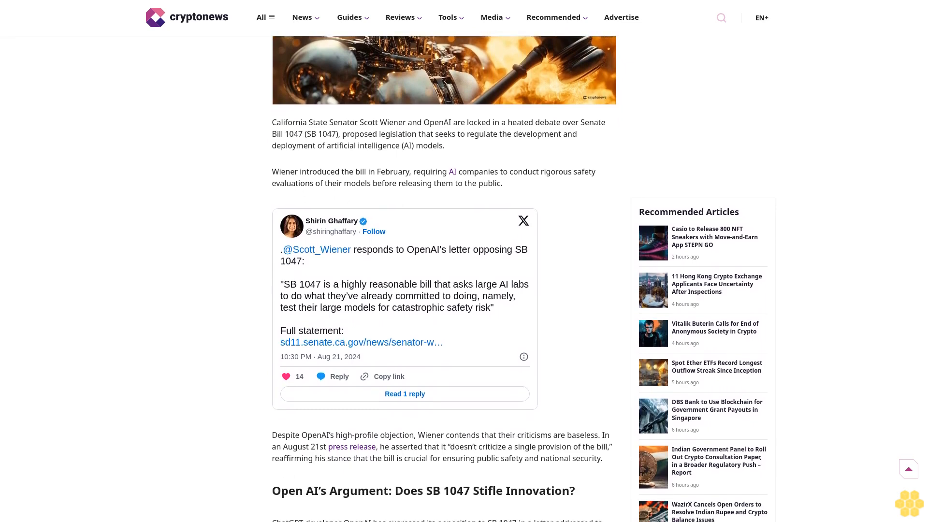
scroll(down, 3)
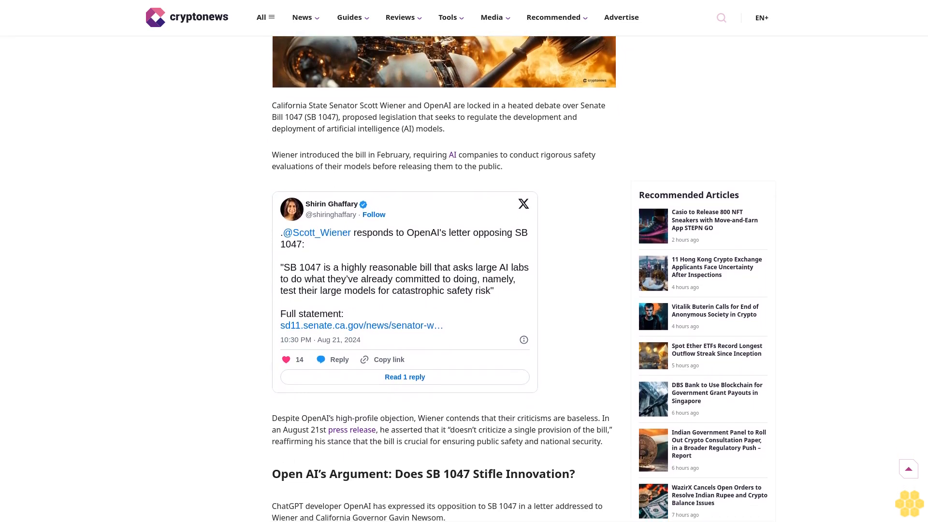
scroll(down, 3)
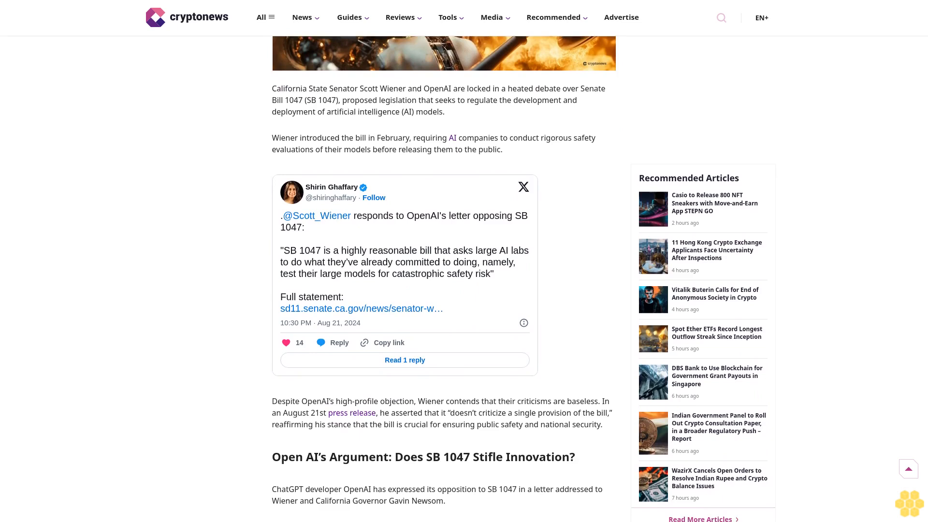
scroll(down, 3)
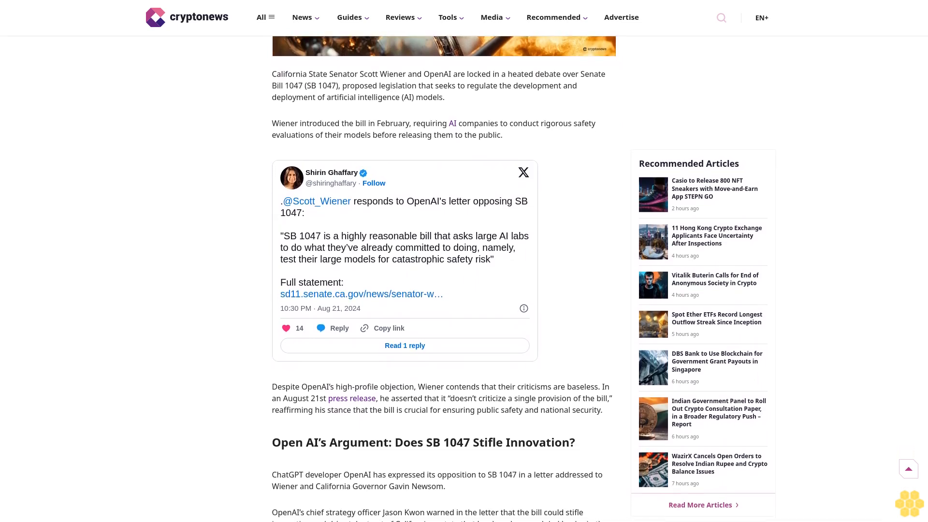
scroll(down, 3)
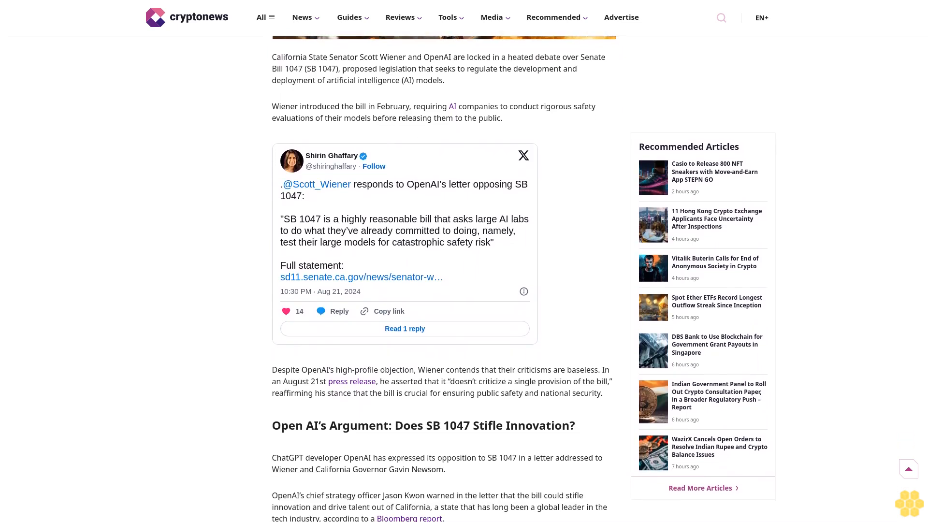
scroll(down, 3)
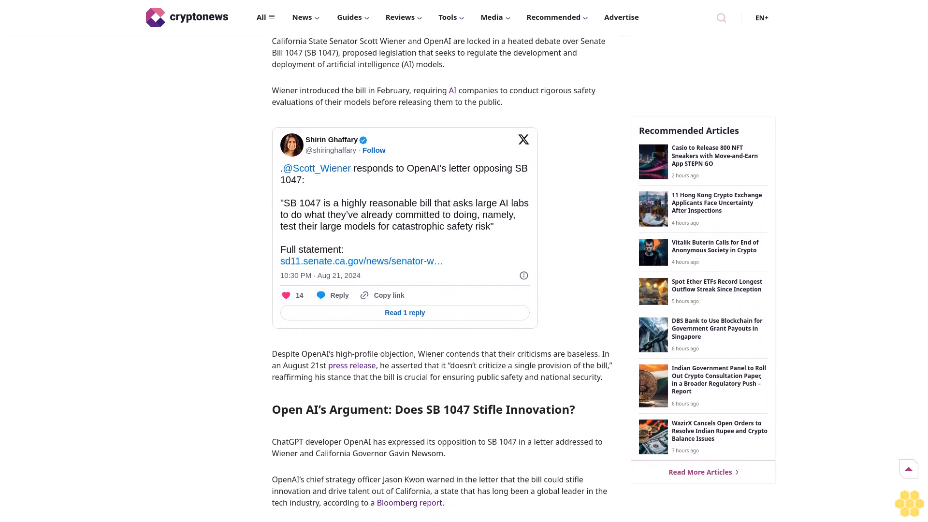
scroll(down, 3)
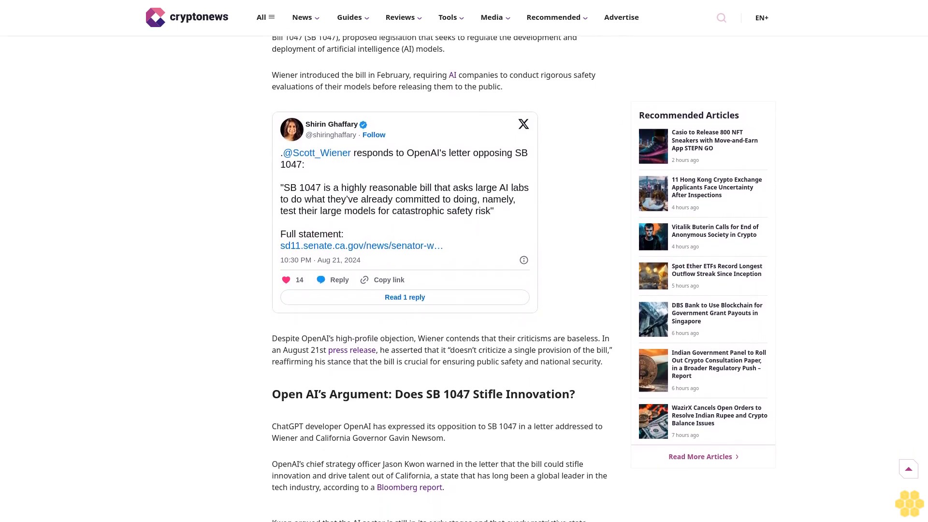
scroll(down, 3)
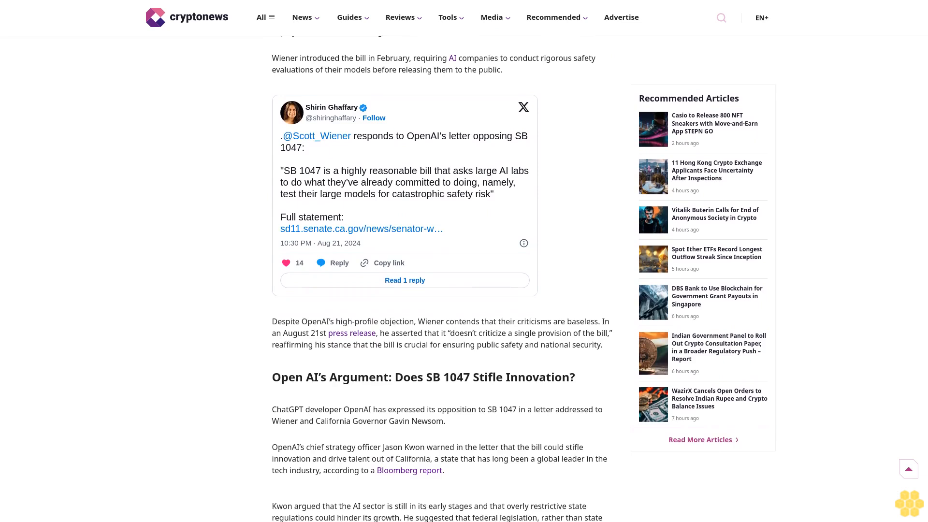
scroll(down, 3)
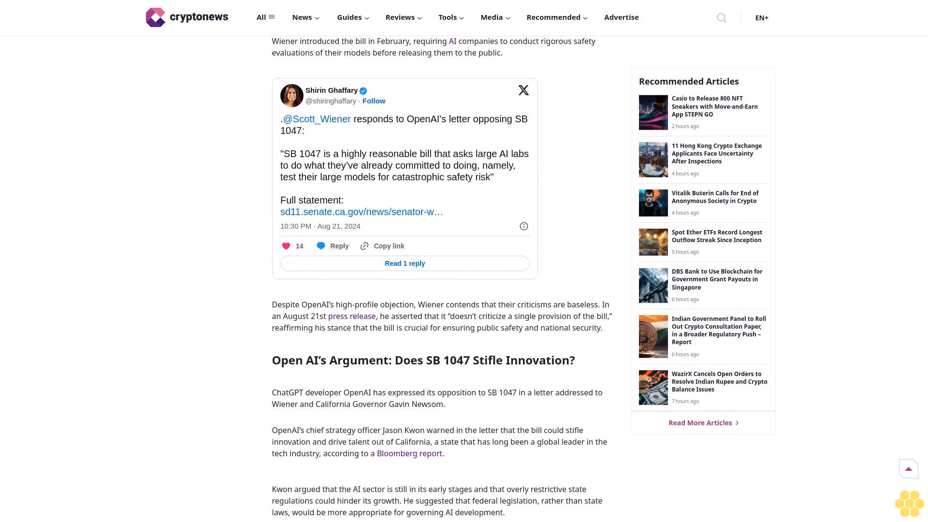
scroll(down, 3)
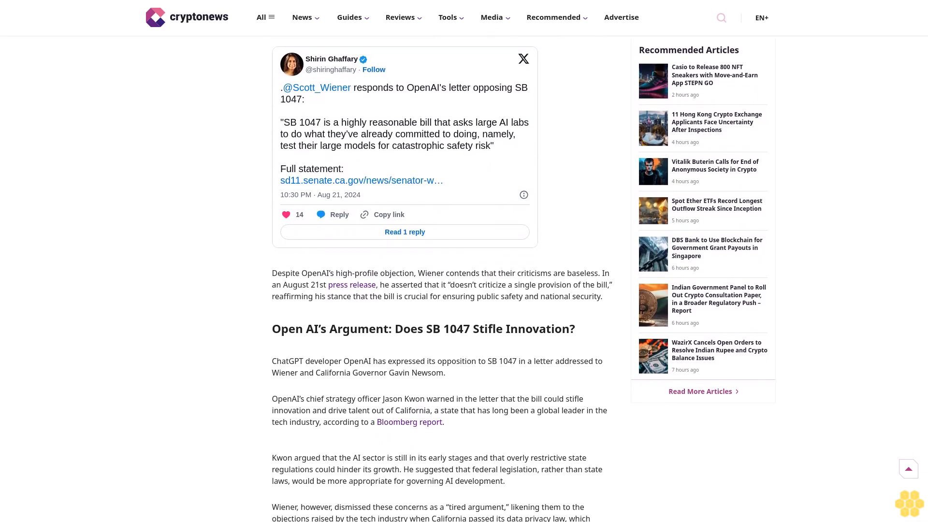
scroll(down, 3)
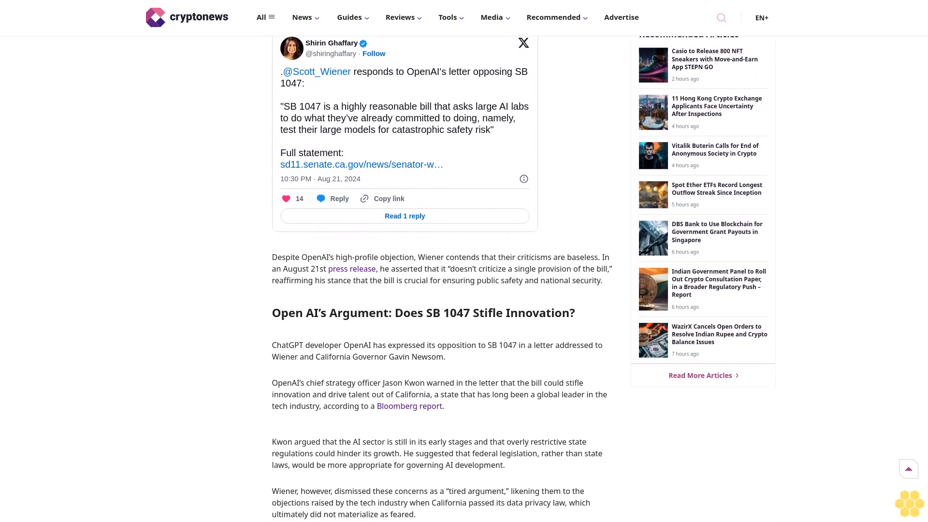
scroll(down, 3)
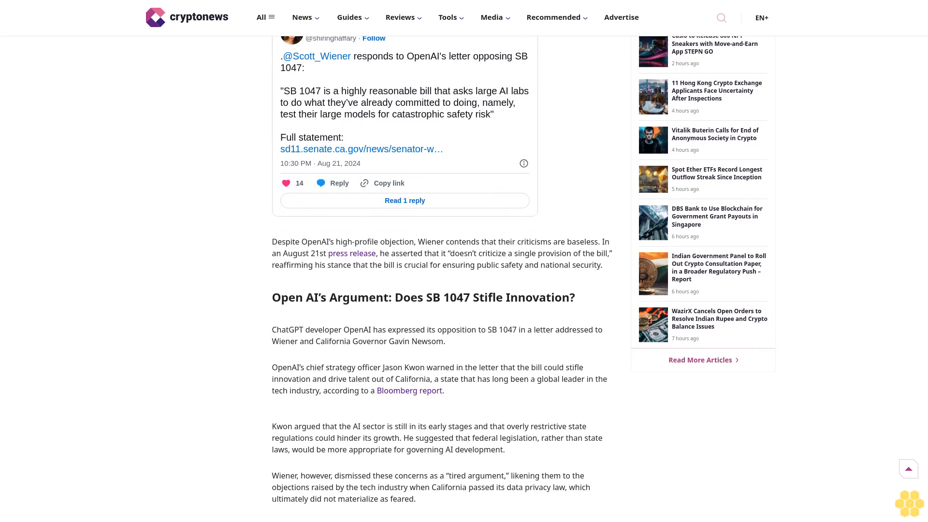
scroll(down, 3)
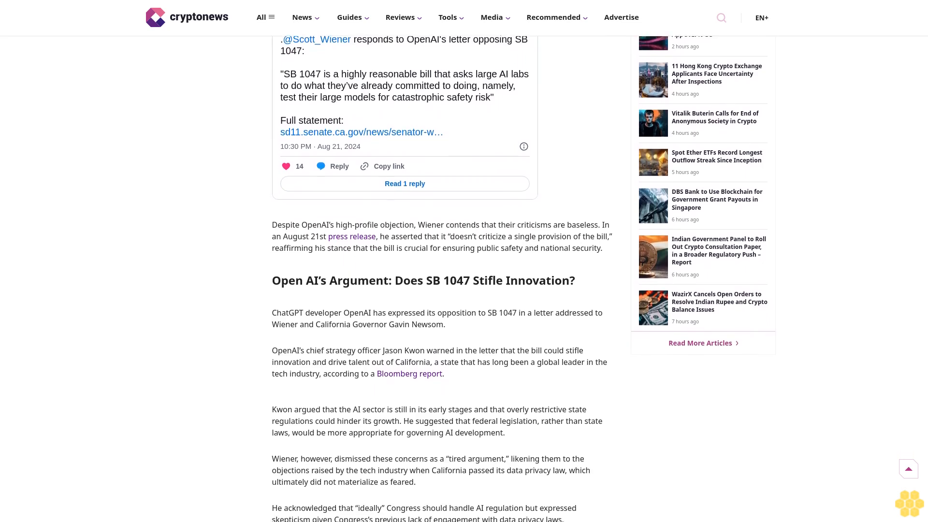
scroll(down, 3)
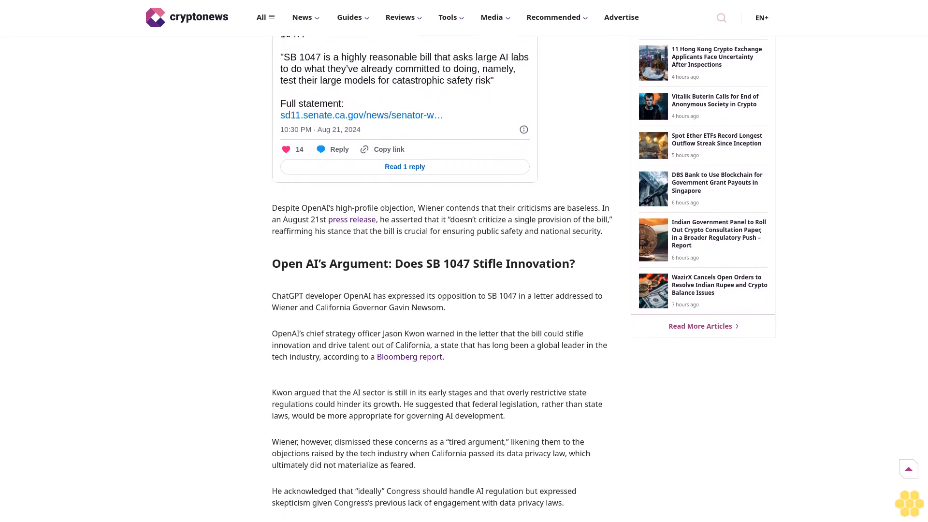
scroll(down, 3)
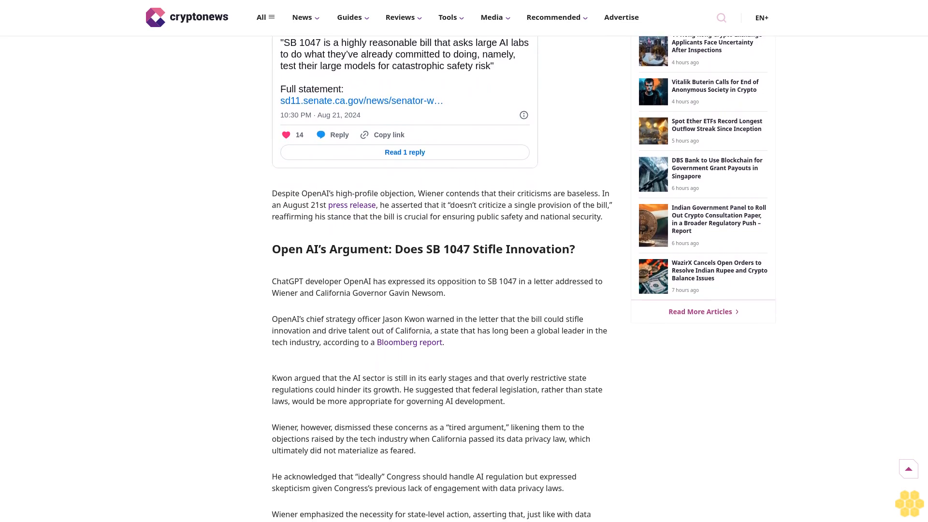
scroll(down, 3)
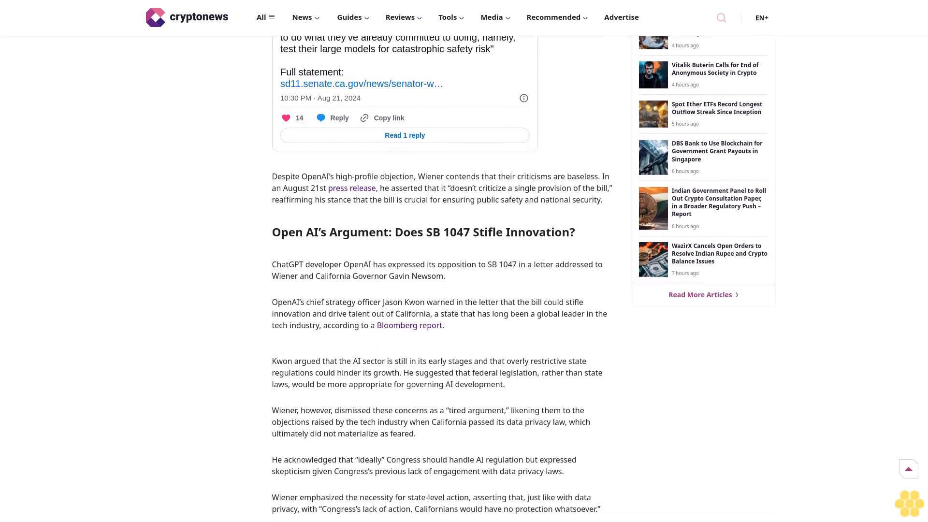
scroll(down, 3)
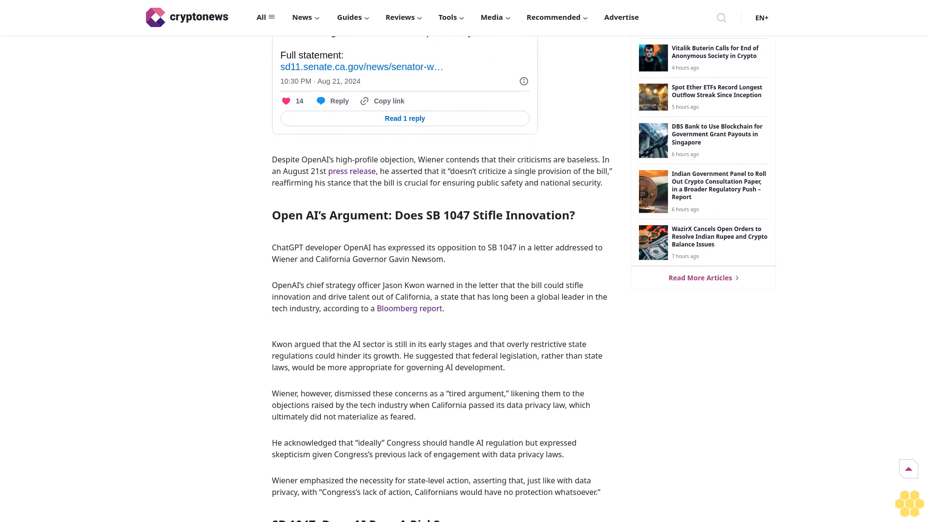
scroll(down, 3)
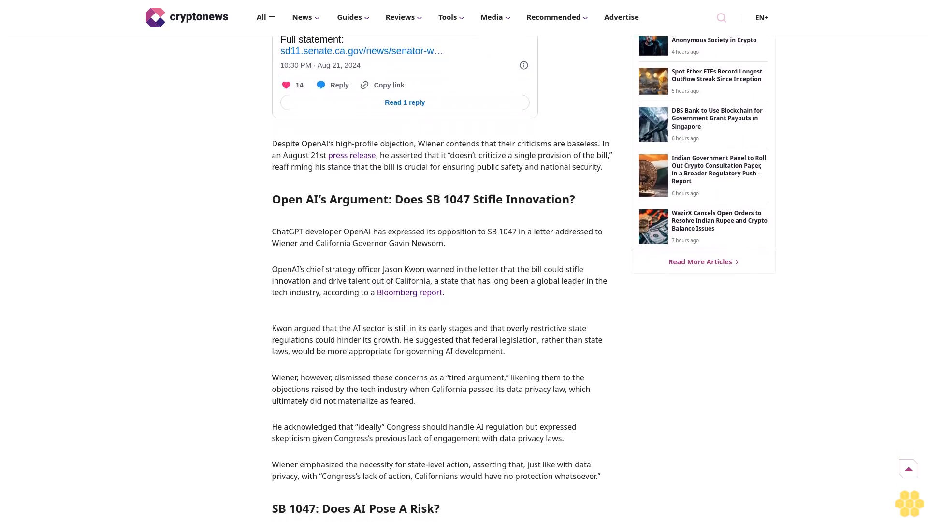
scroll(down, 3)
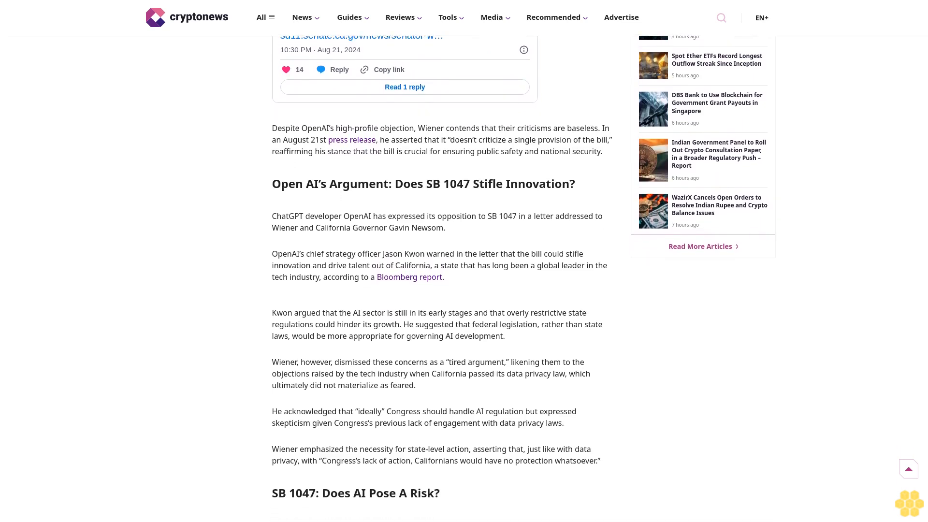
scroll(down, 3)
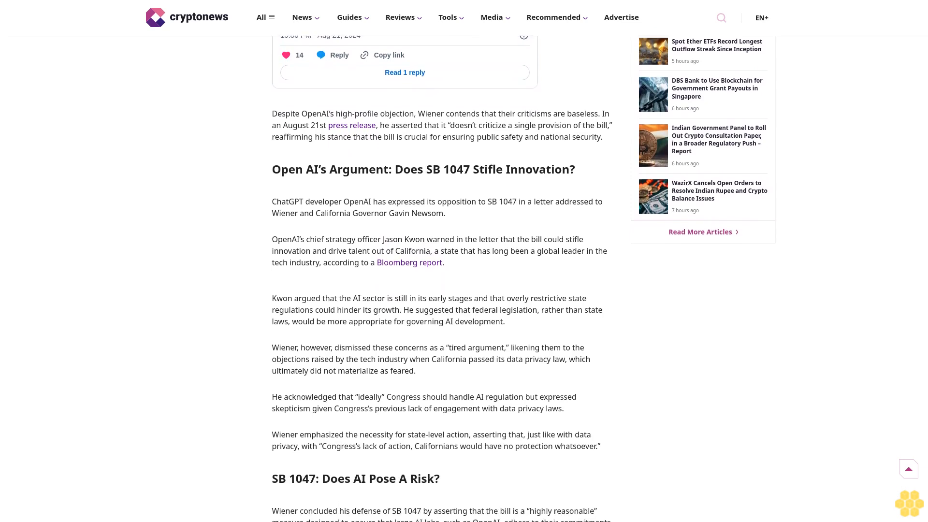
scroll(down, 3)
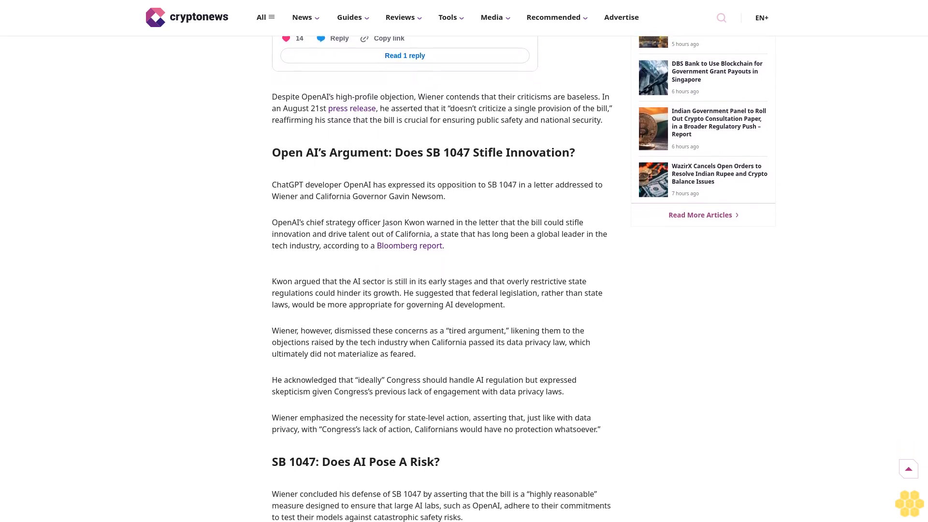
scroll(down, 3)
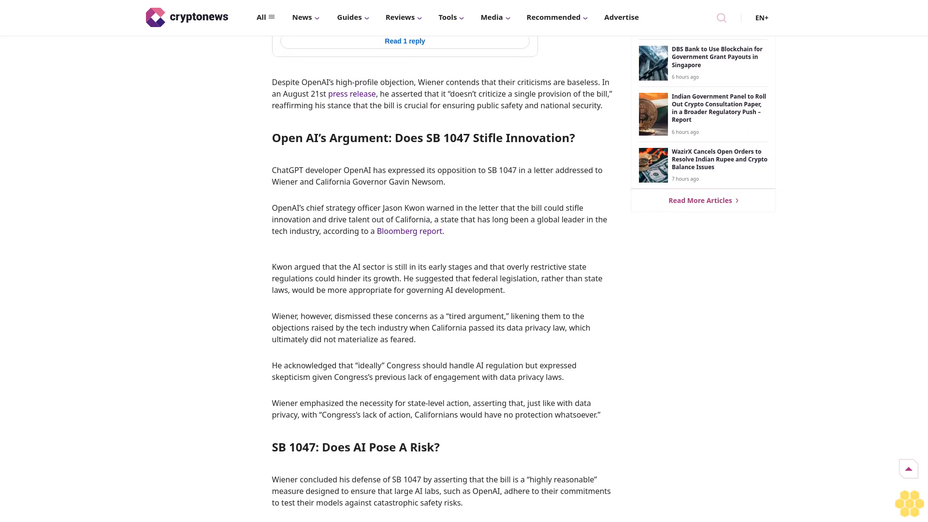
scroll(down, 3)
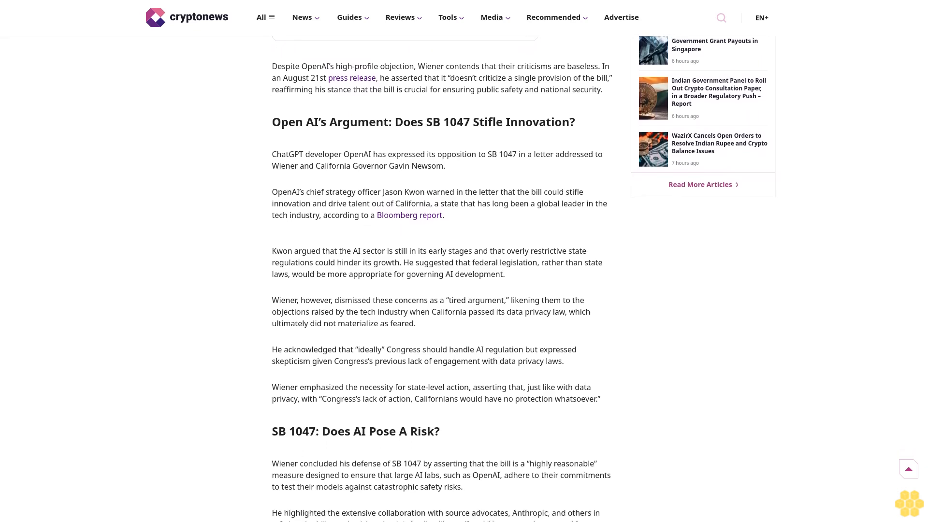
scroll(down, 3)
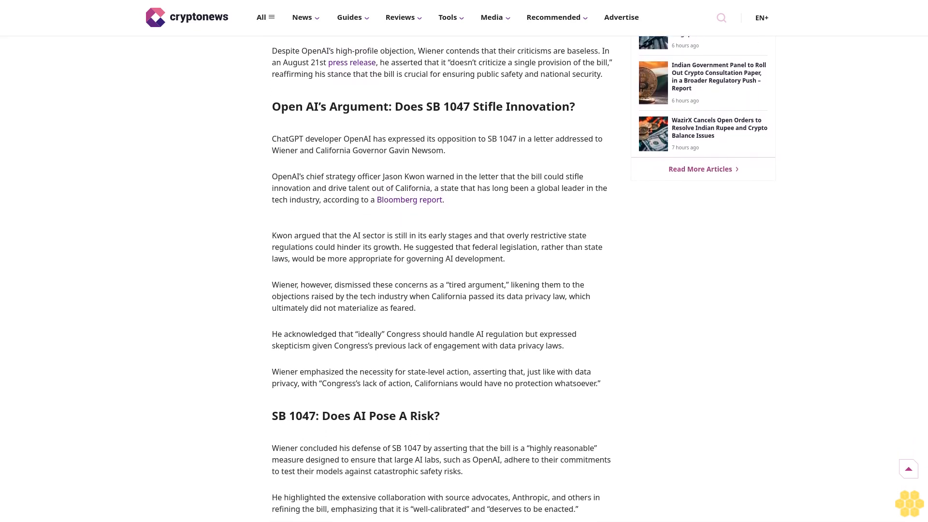
scroll(down, 3)
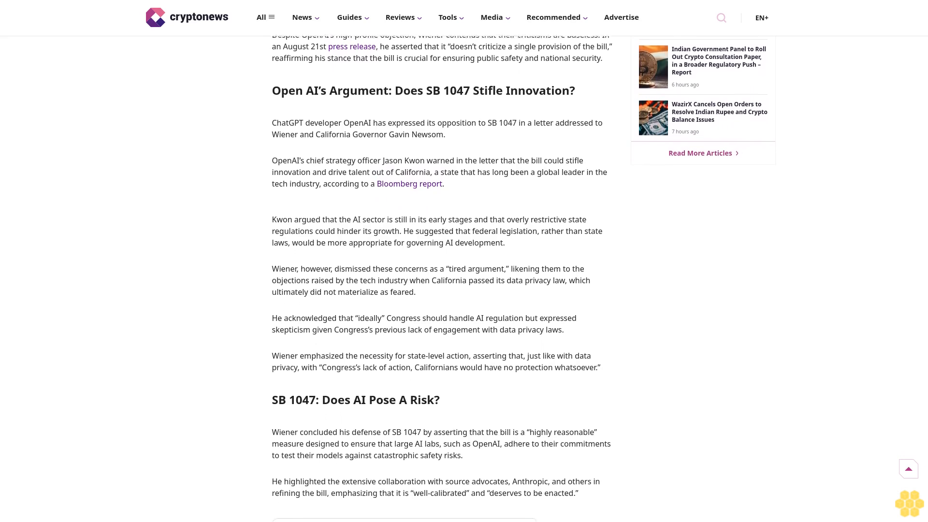
scroll(down, 3)
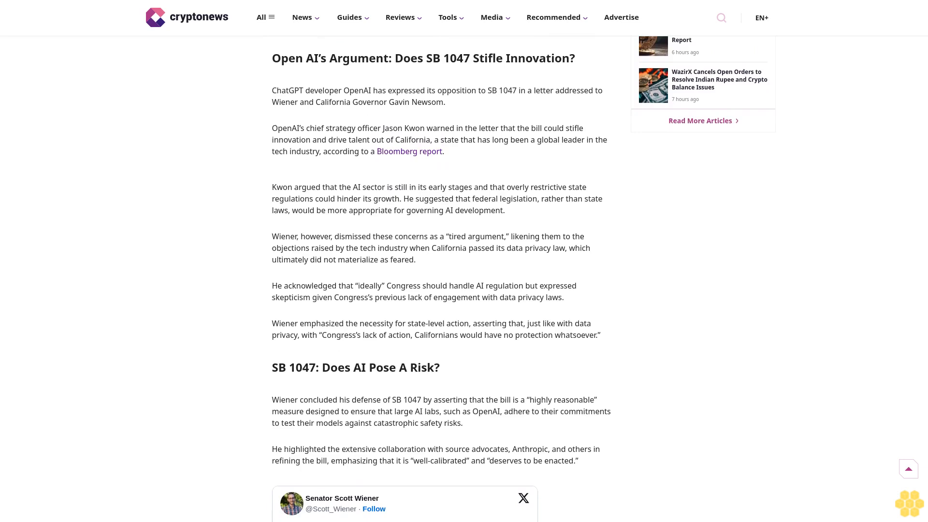
scroll(down, 3)
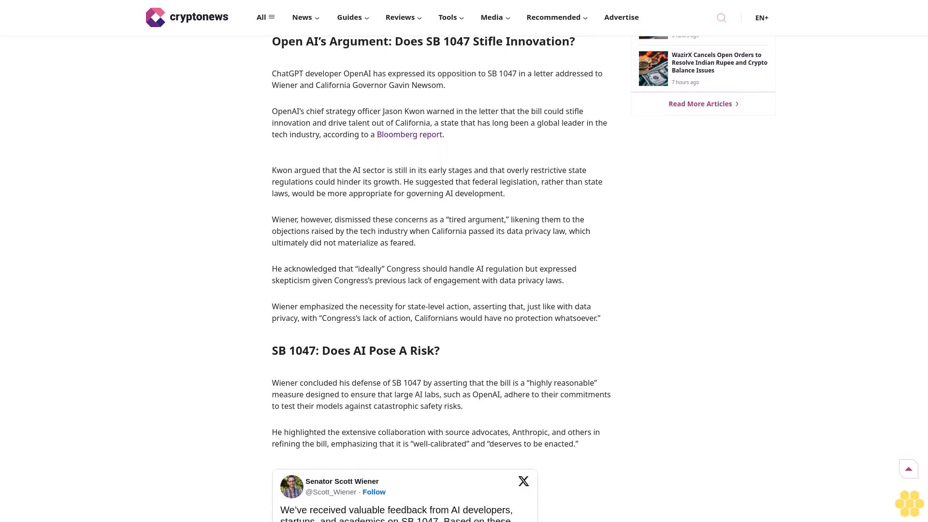
scroll(down, 3)
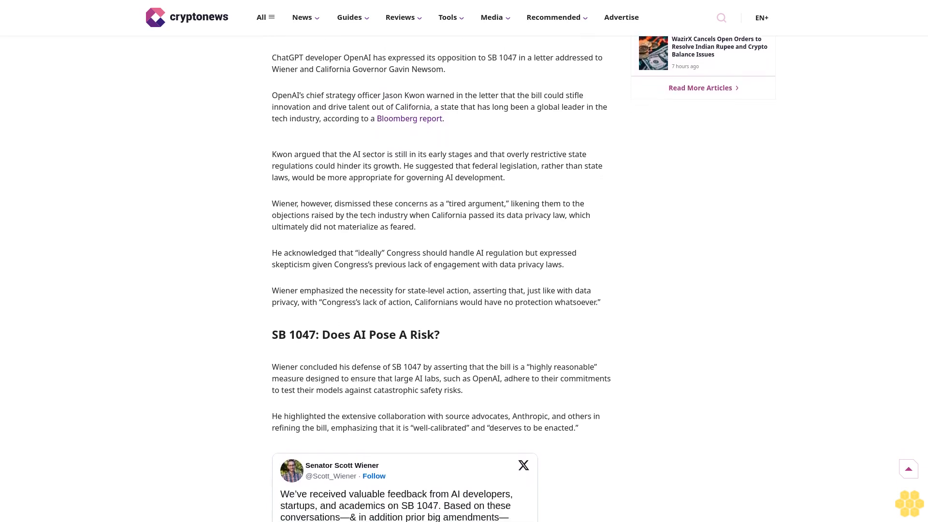
scroll(down, 3)
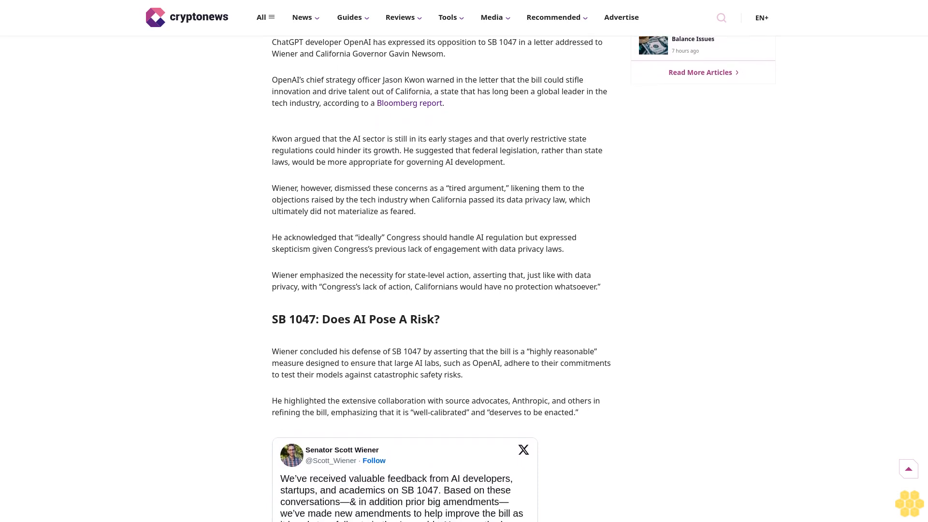
scroll(down, 3)
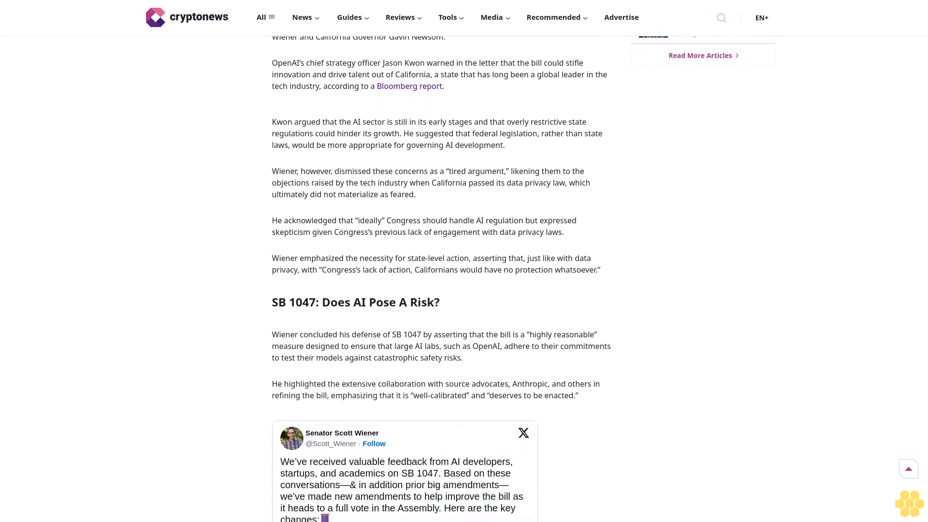
scroll(down, 3)
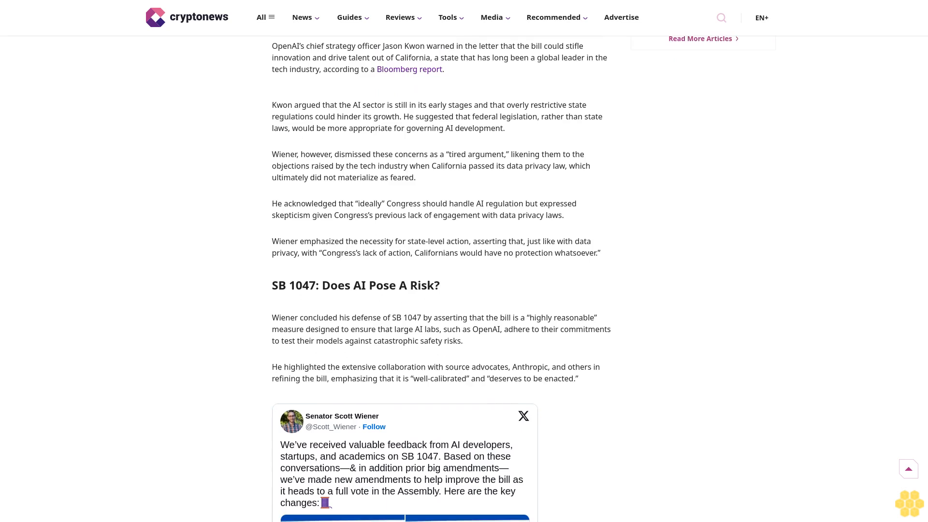
scroll(down, 3)
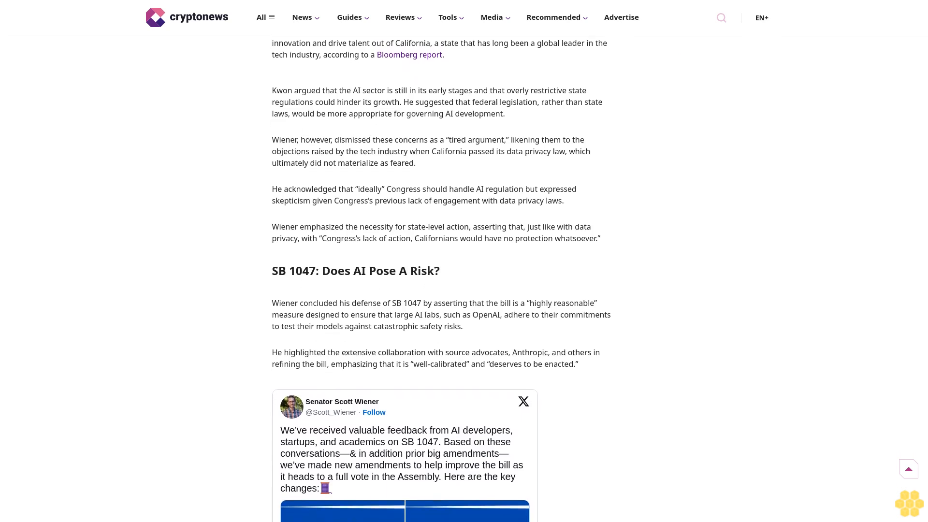
scroll(down, 3)
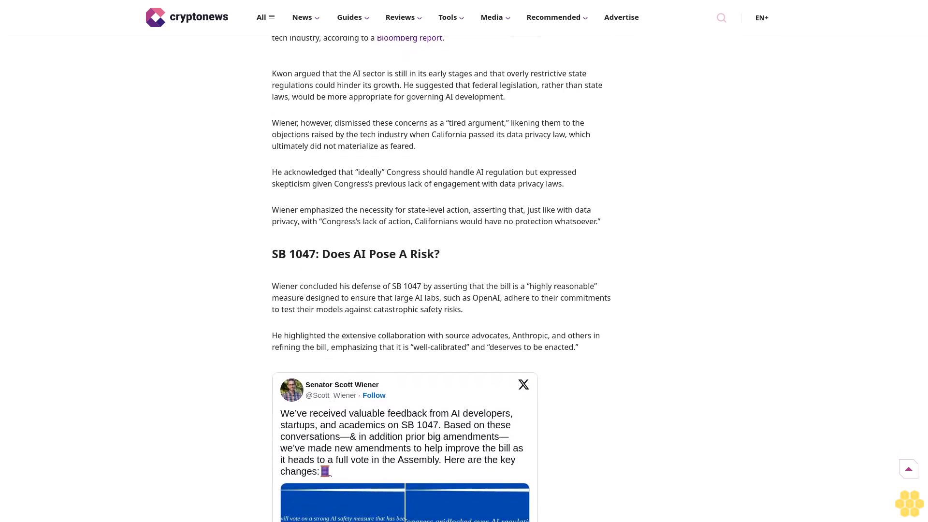
scroll(down, 3)
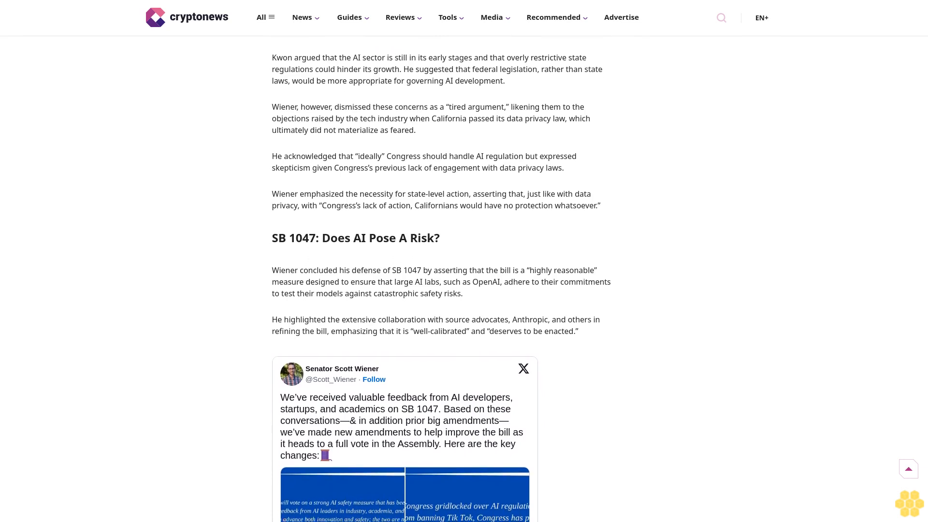
scroll(down, 3)
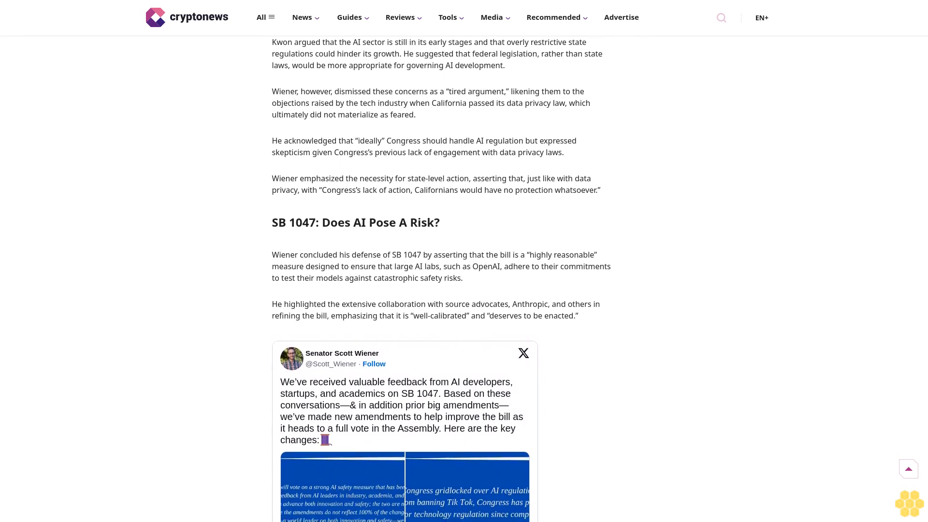
scroll(down, 3)
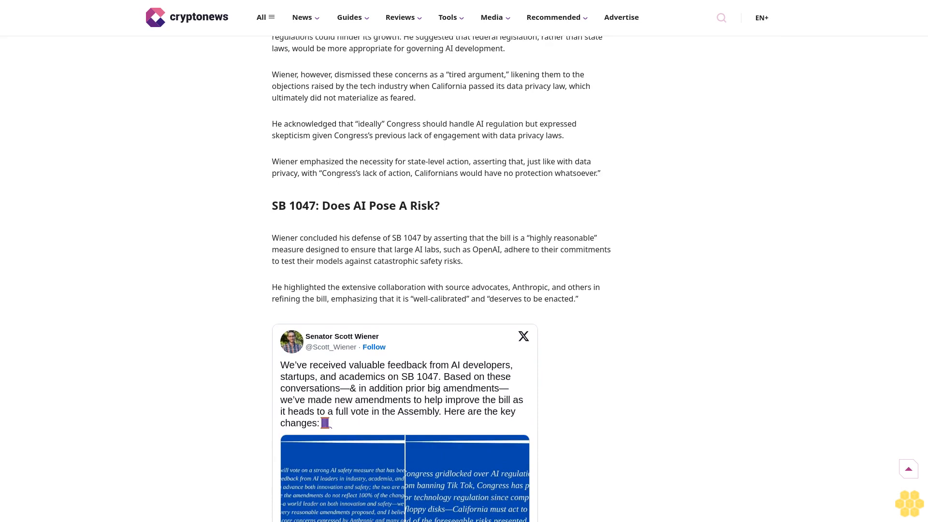
scroll(down, 3)
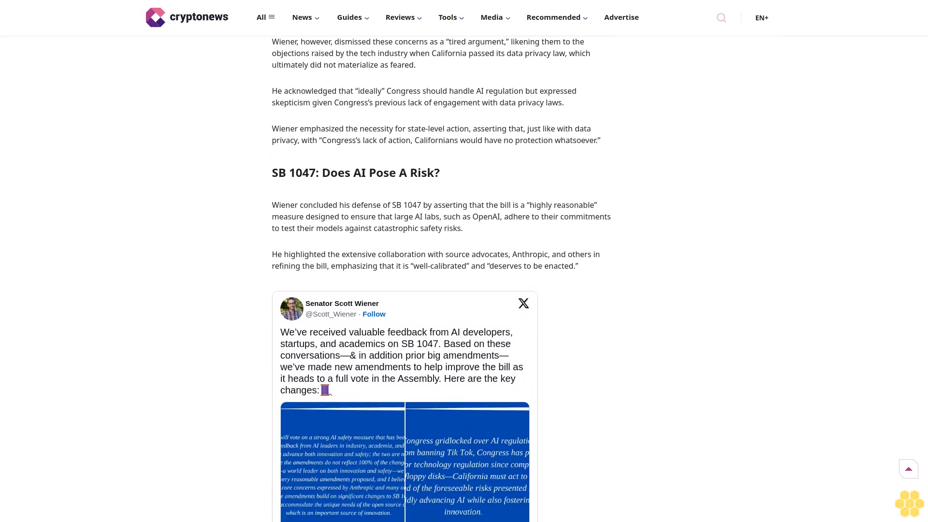
scroll(down, 3)
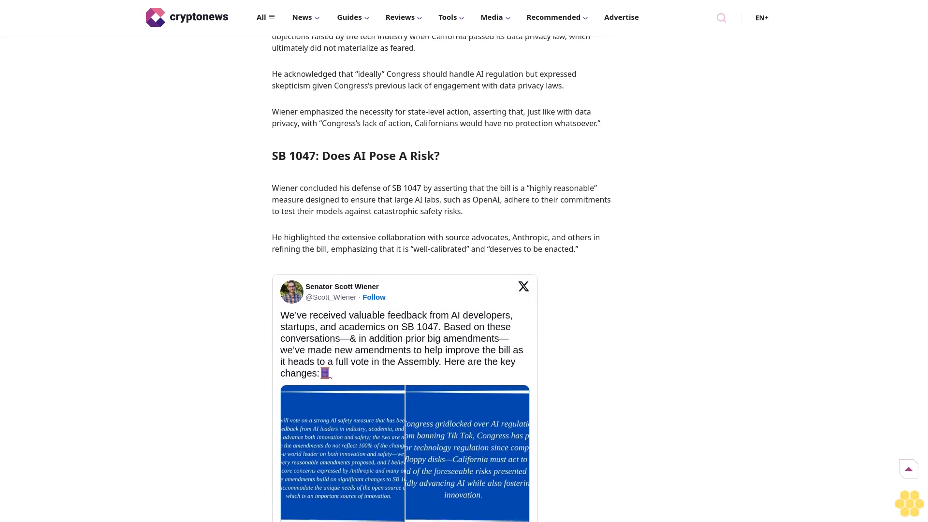
scroll(down, 3)
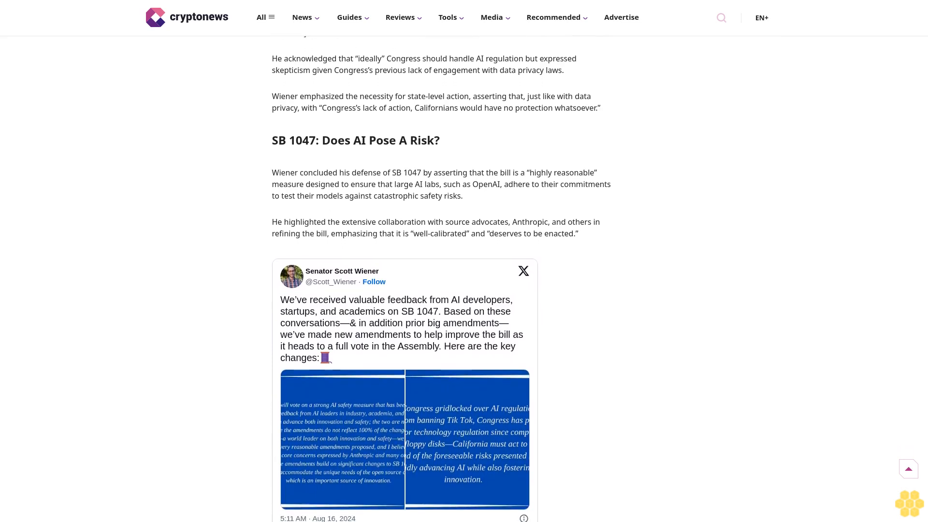
scroll(down, 3)
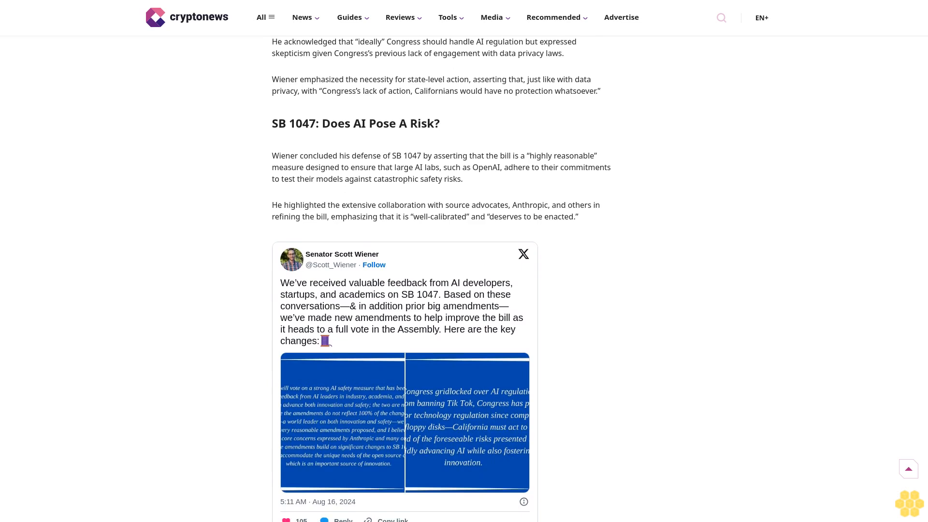
scroll(down, 3)
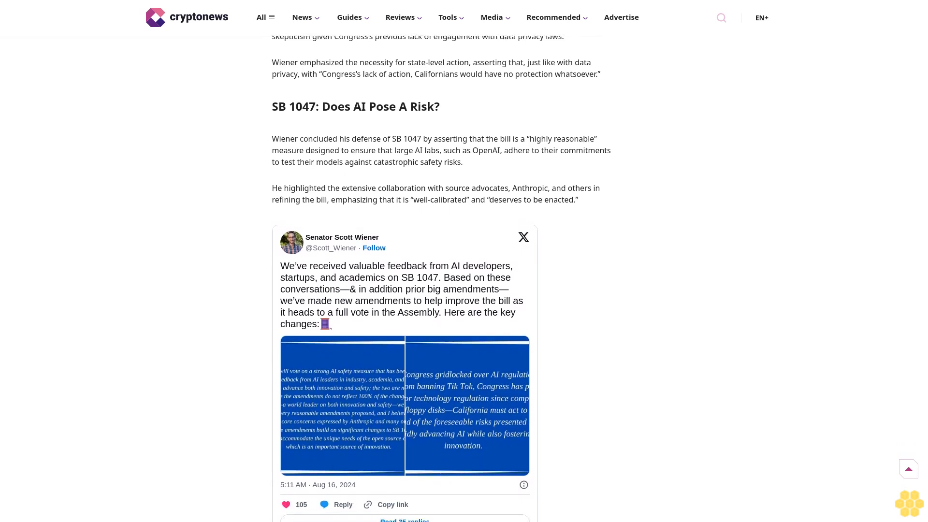
scroll(down, 3)
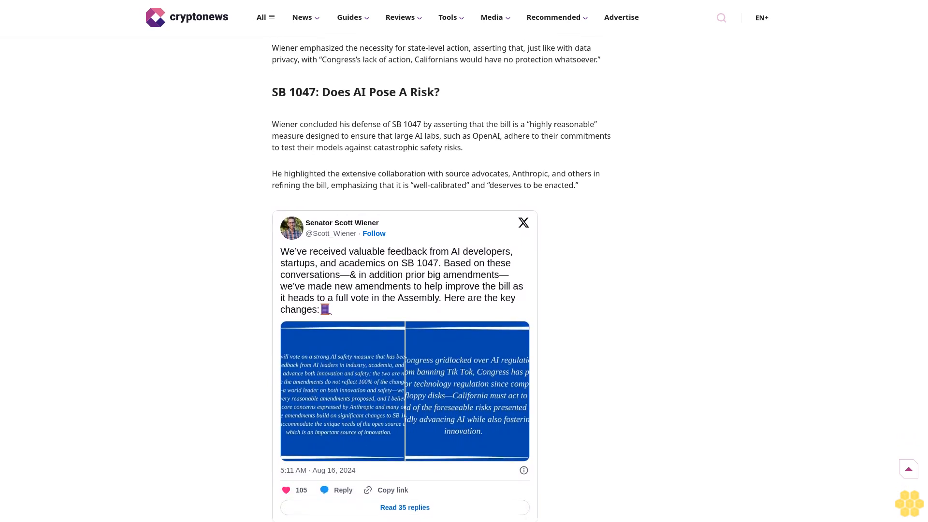
scroll(down, 3)
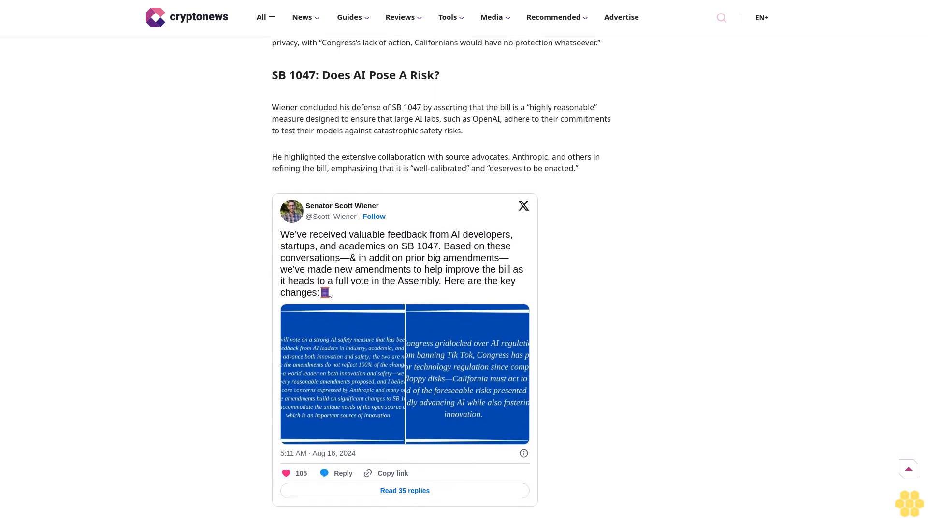
scroll(down, 3)
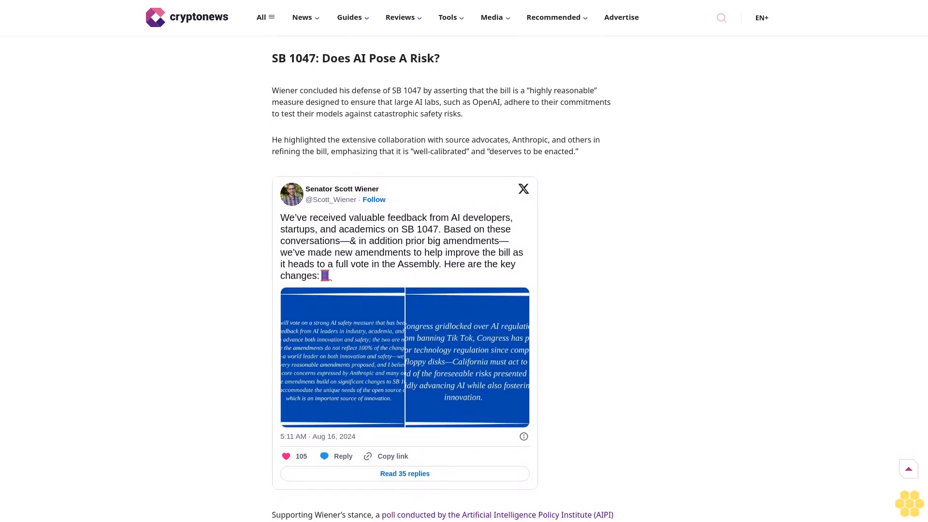
scroll(down, 3)
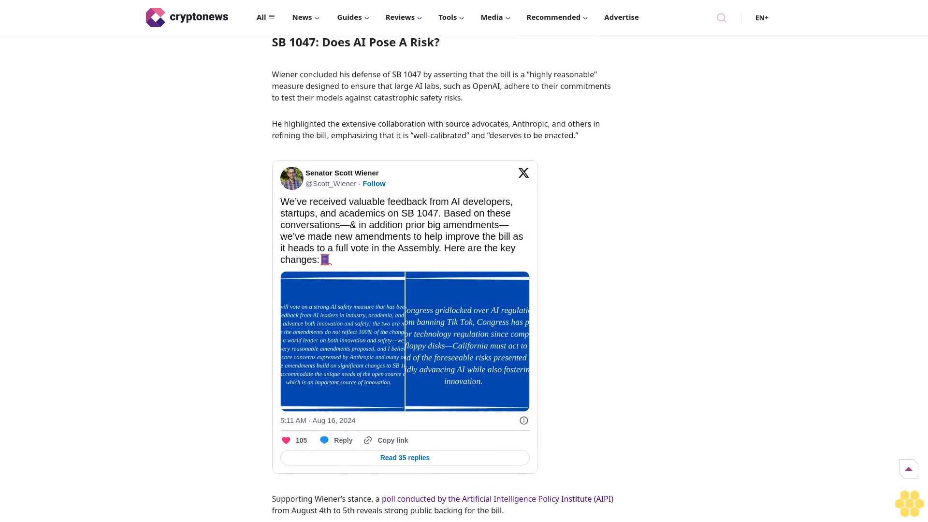
scroll(down, 3)
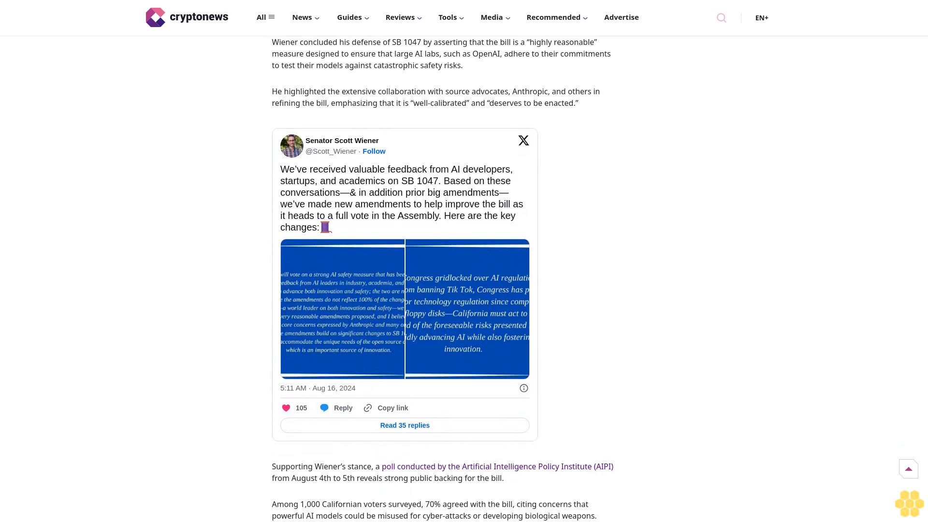
scroll(down, 3)
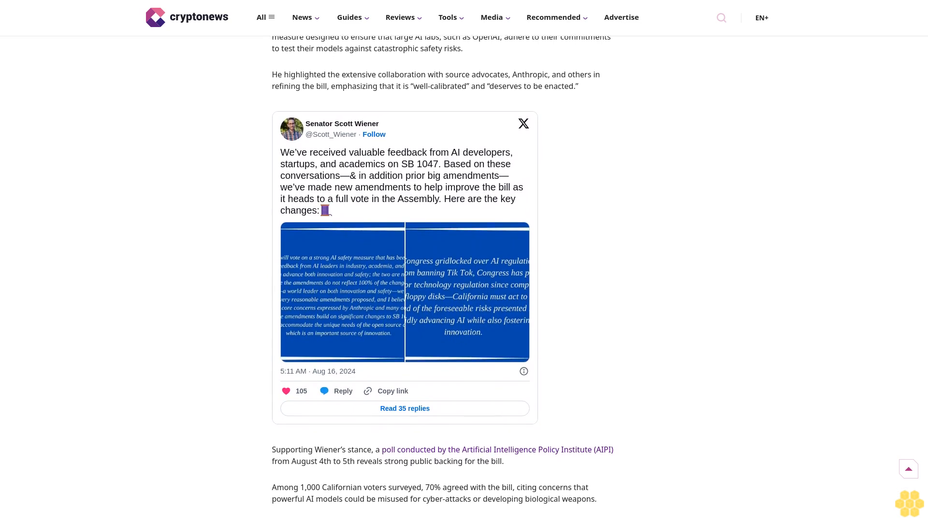
scroll(down, 3)
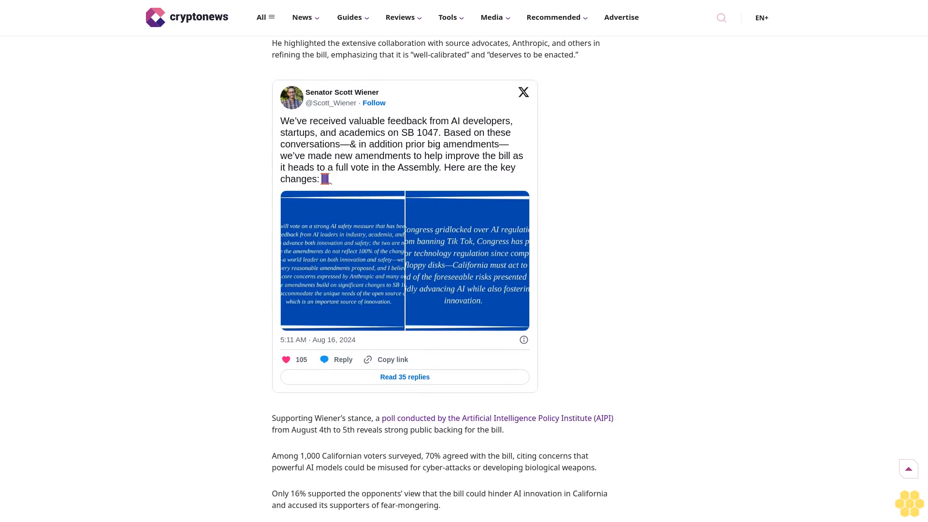
scroll(down, 3)
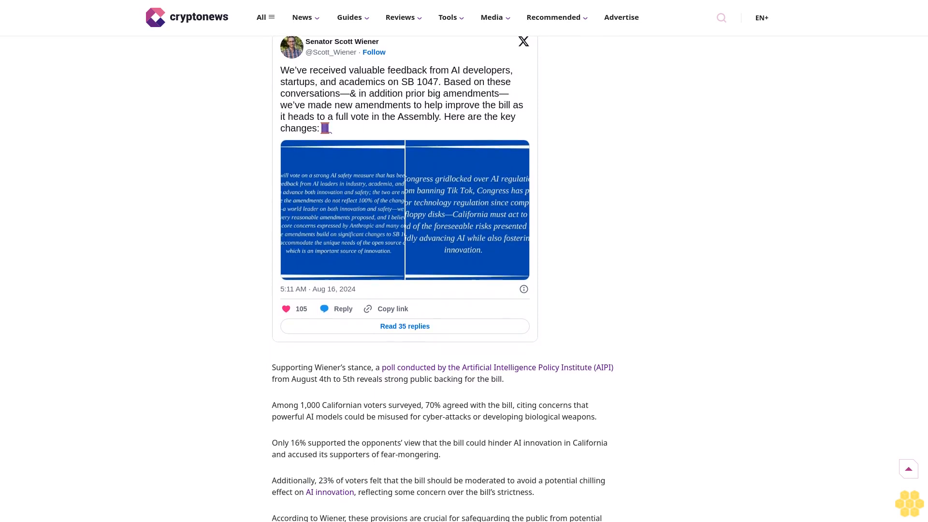
scroll(down, 3)
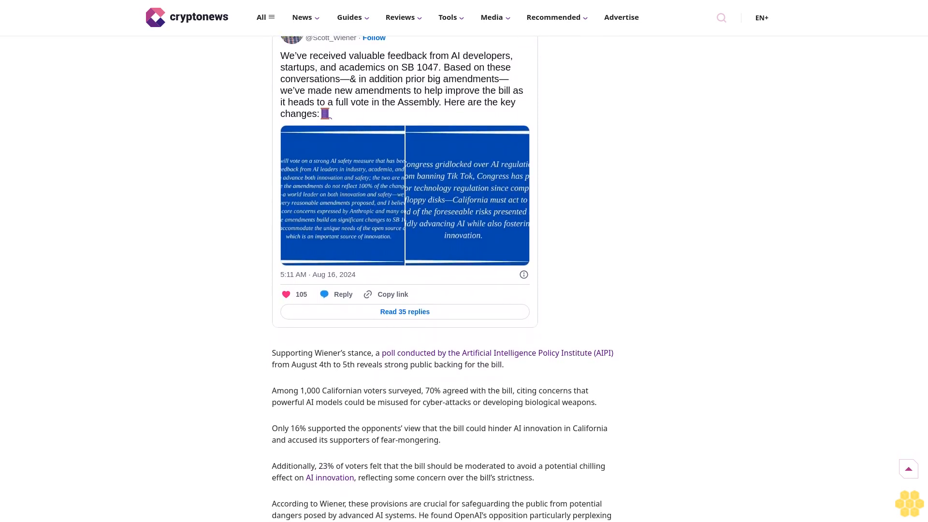
scroll(down, 3)
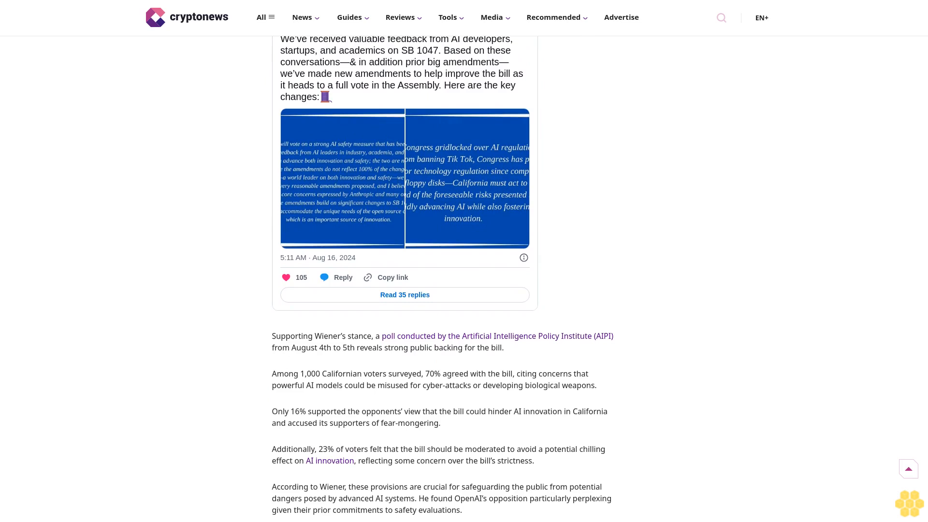
scroll(down, 3)
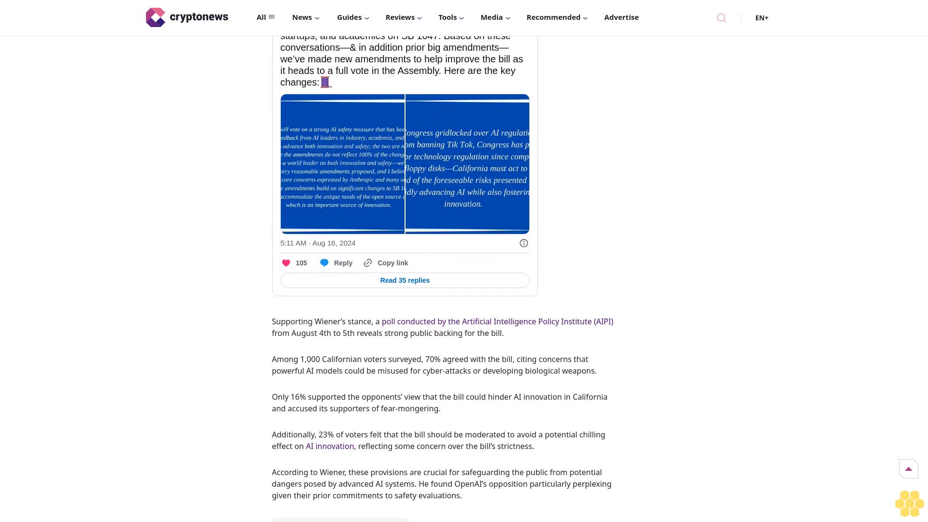
scroll(down, 3)
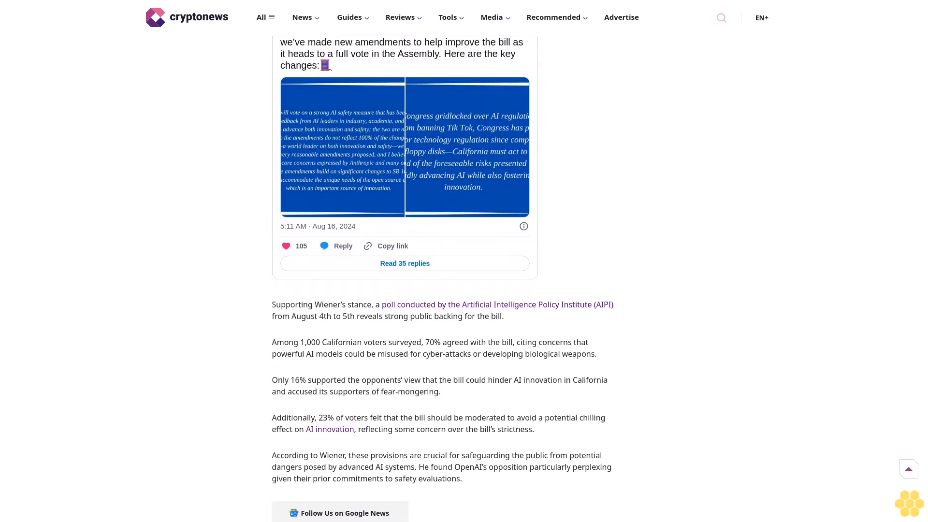